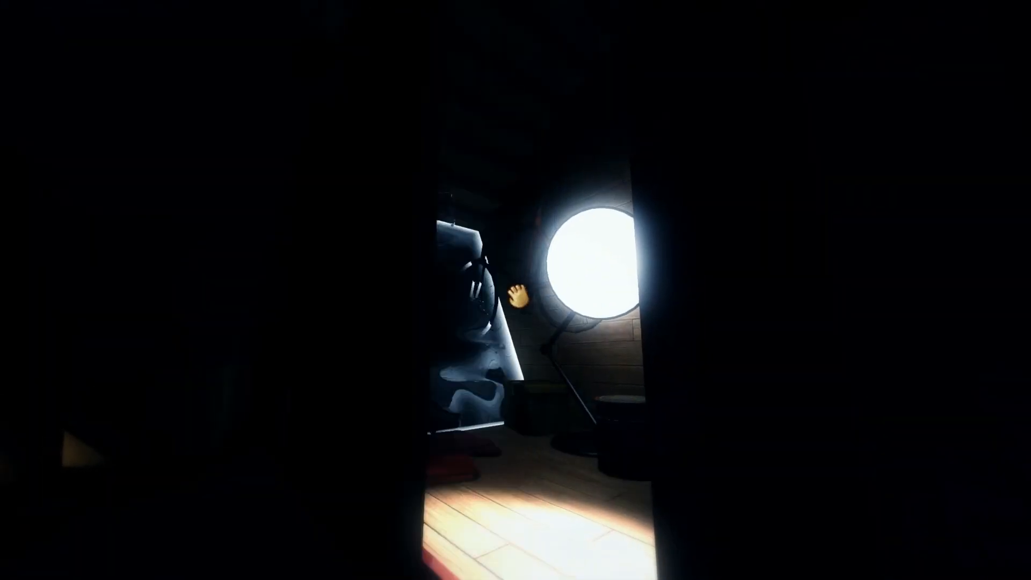
mouse_move(515, 290)
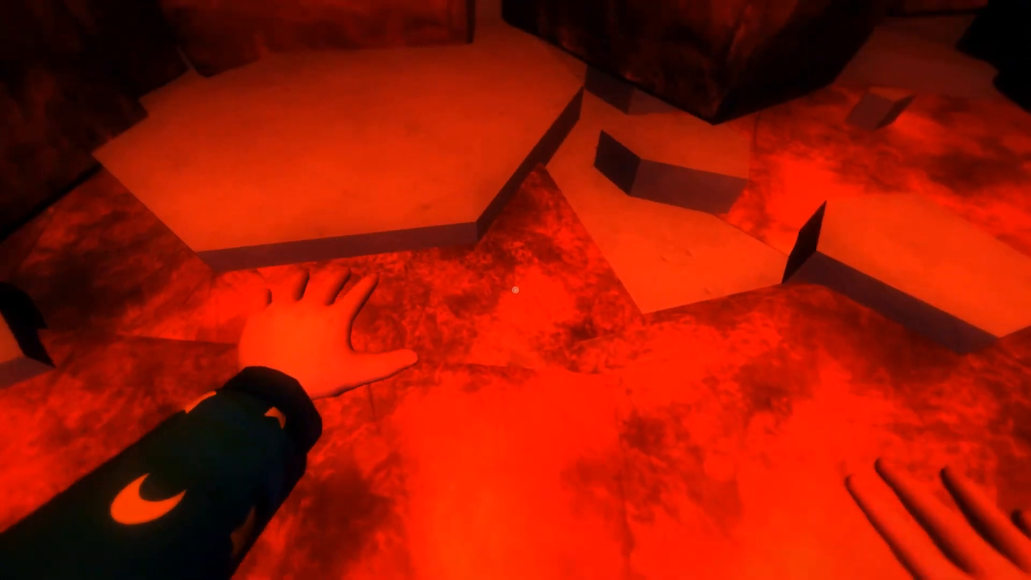
mouse_move(516, 290)
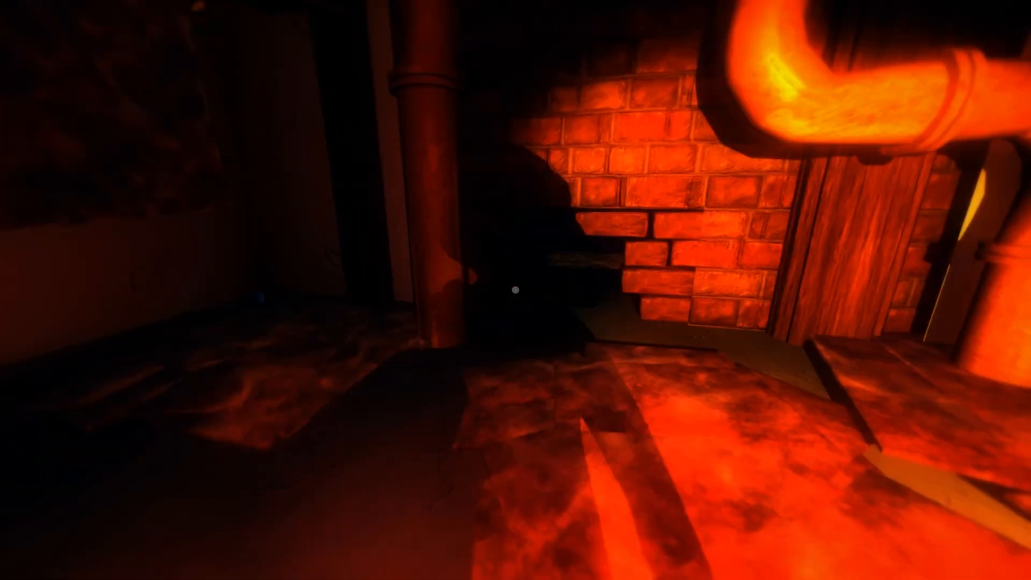
mouse_move(515, 290)
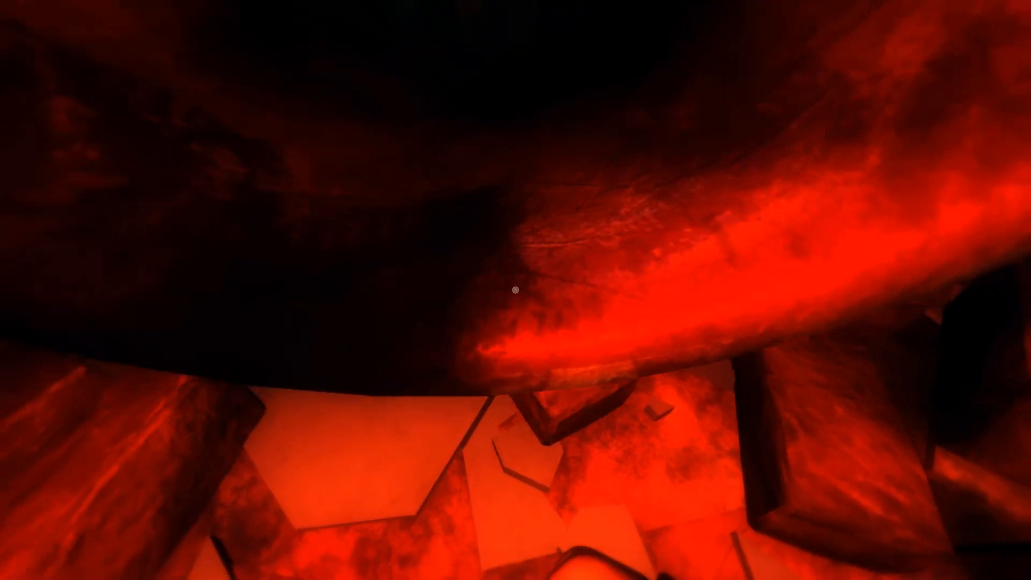
mouse_move(515, 291)
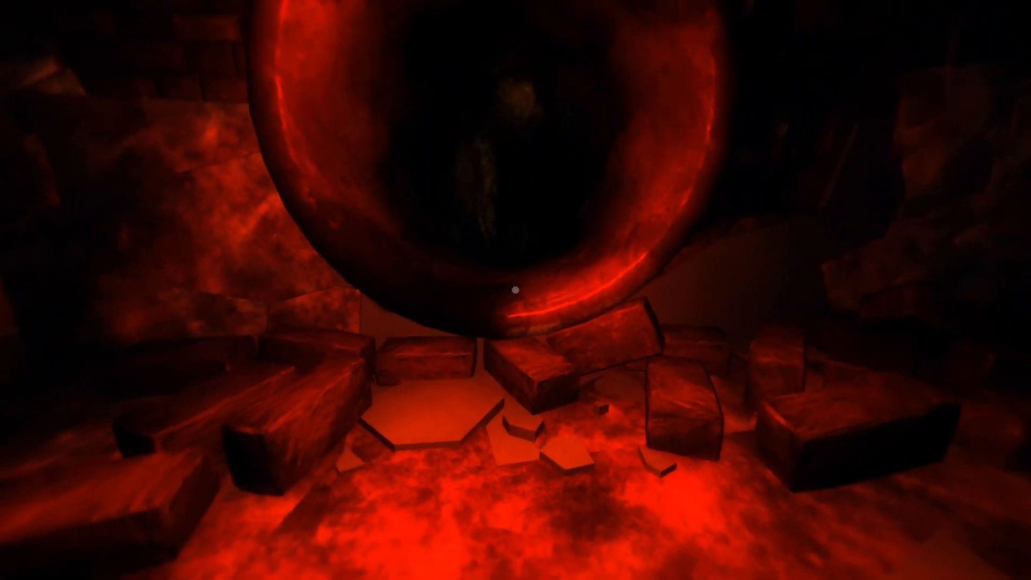